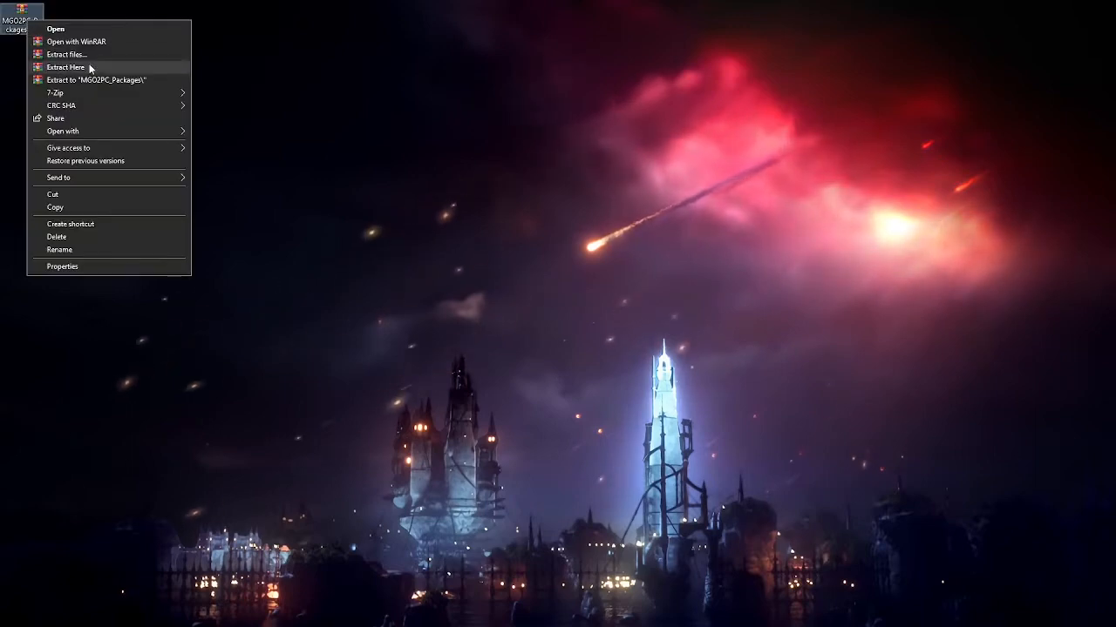
# Extract the MGO2PC_Packages archive in place on the desktop with WinRAR's Extract Here.
pyautogui.click(62, 66)
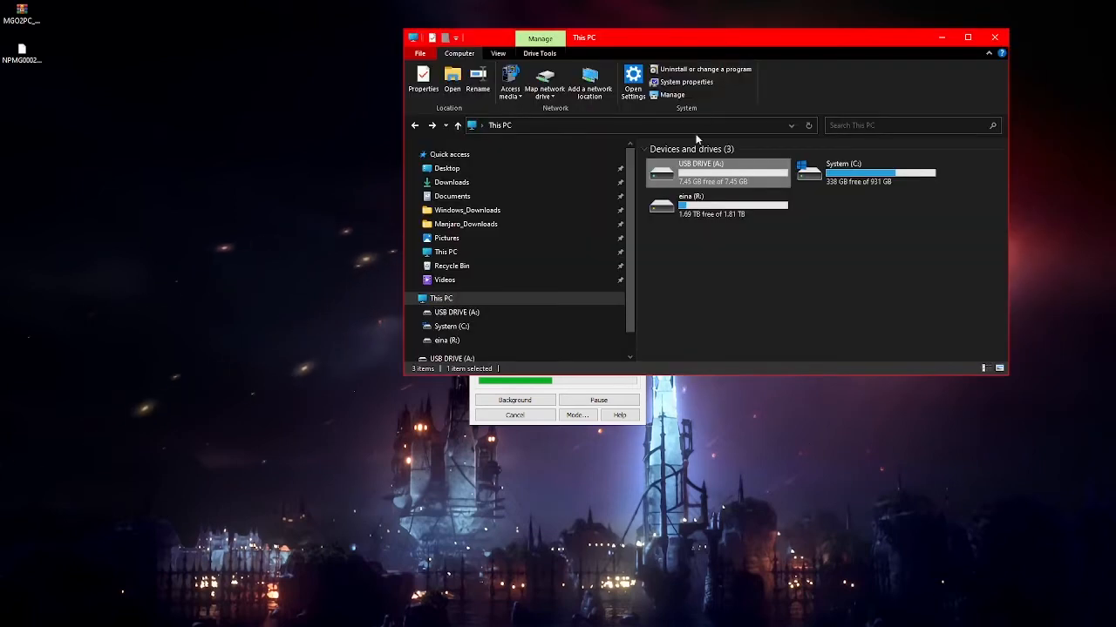
# Open USB DRIVE in This PC and paste the extracted .pkg files onto it.
pyautogui.doubleClick(717, 173)
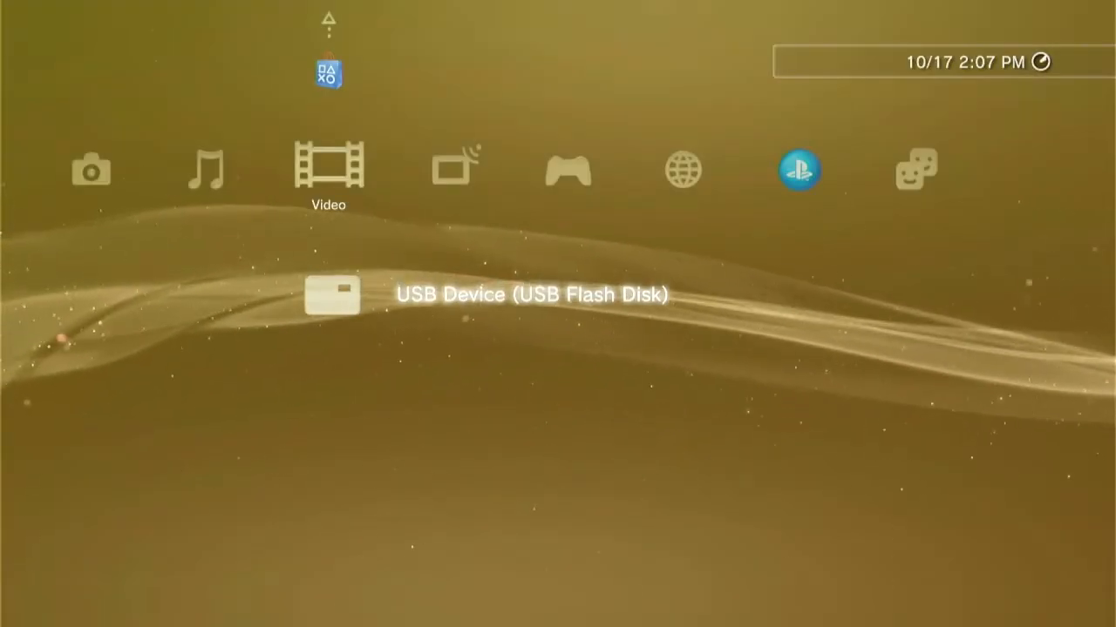
# Choose USB Flash Disk in Package Manager to list part1, part2 and mgo2pc-launcher packages.
pyautogui.press('Right')
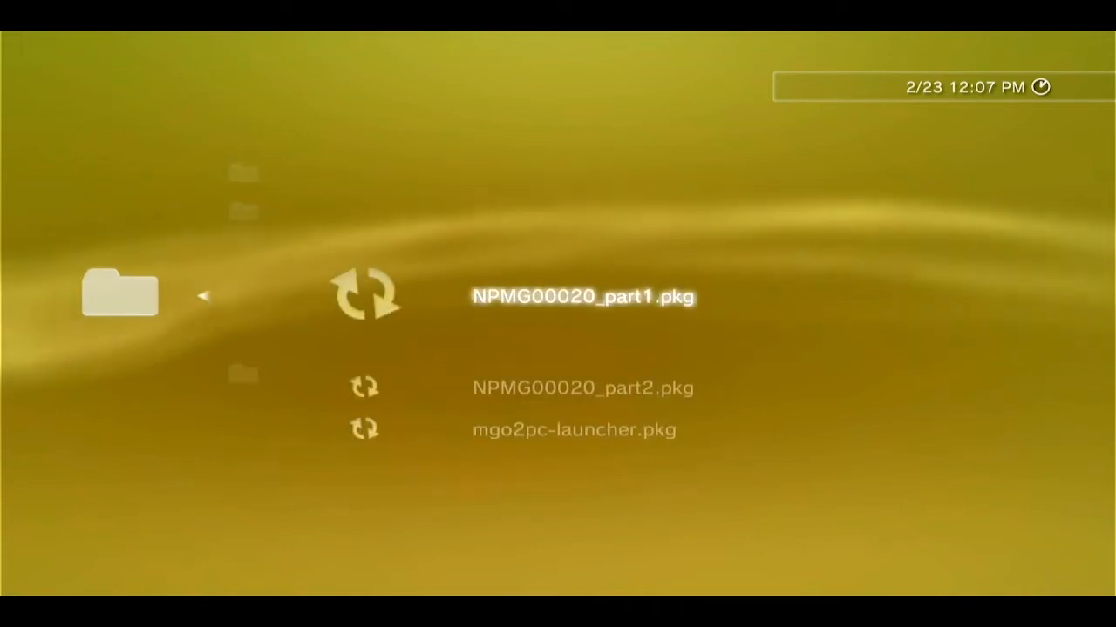
# Install NPMG00020_part1, part2 and mgo2pc-launcher so Metal Gear Online 2 appears under Game.
pyautogui.scroll(-3)
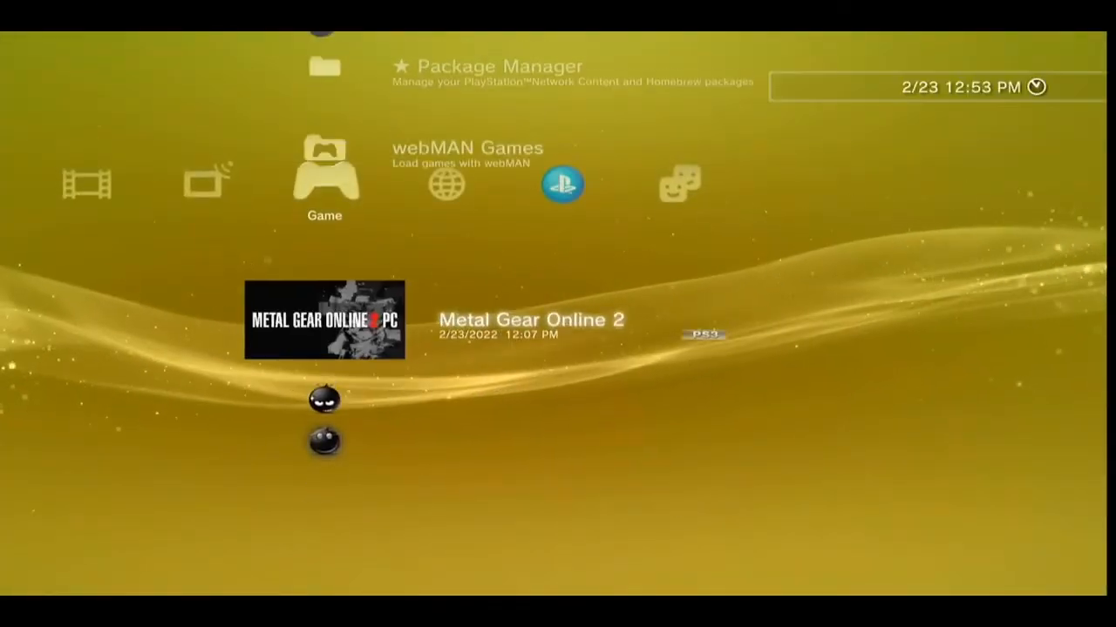
# Launch Metal Gear Online 2 from the Game column, reaching the 'Game updated' notice.
pyautogui.click(325, 321)
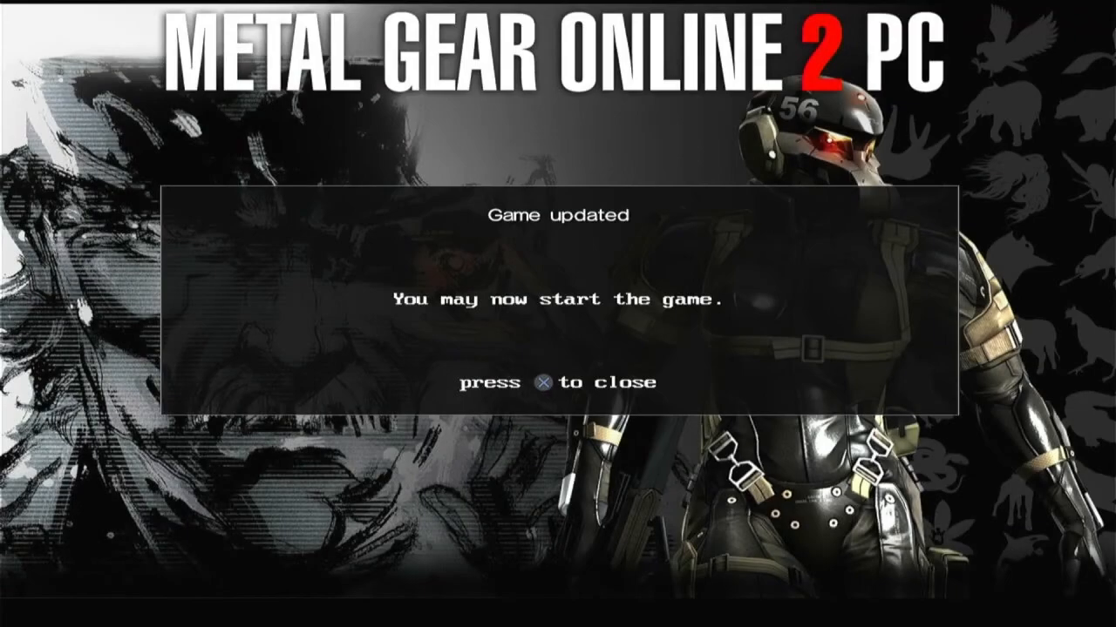